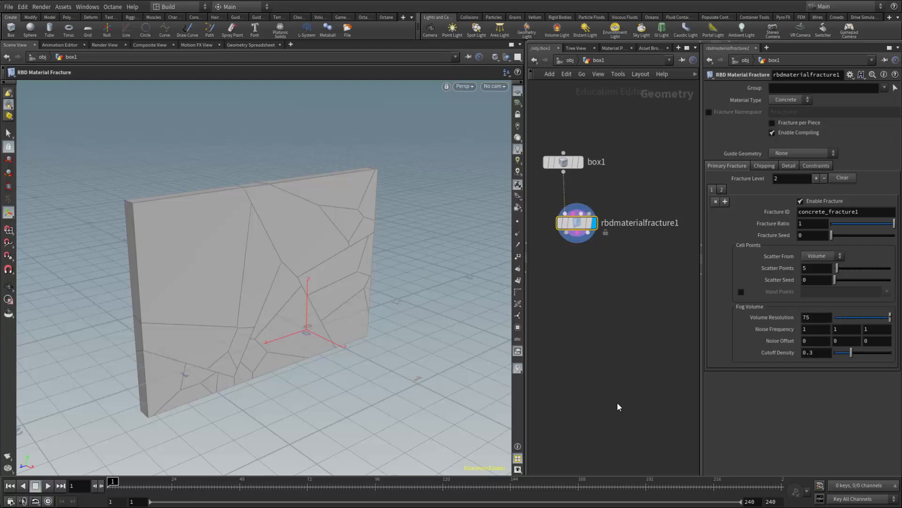
pyautogui.moveTo(605, 399)
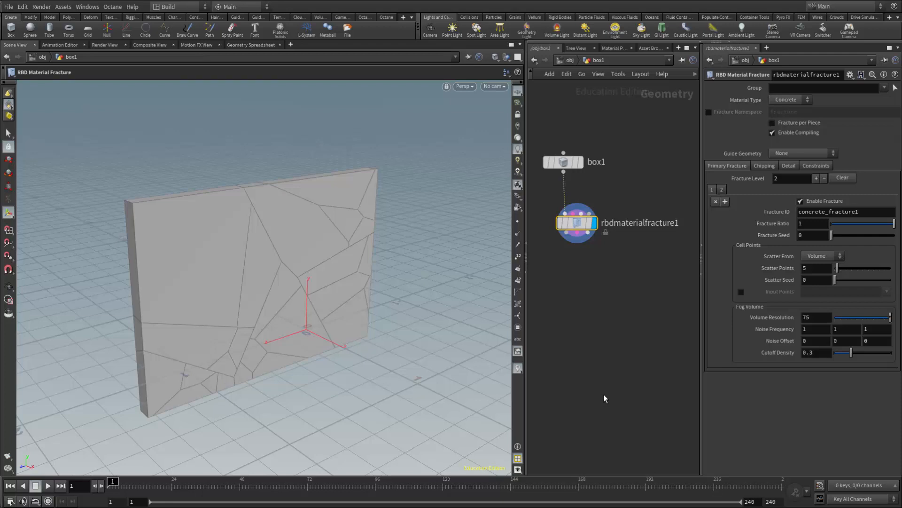
pyautogui.moveTo(605, 384)
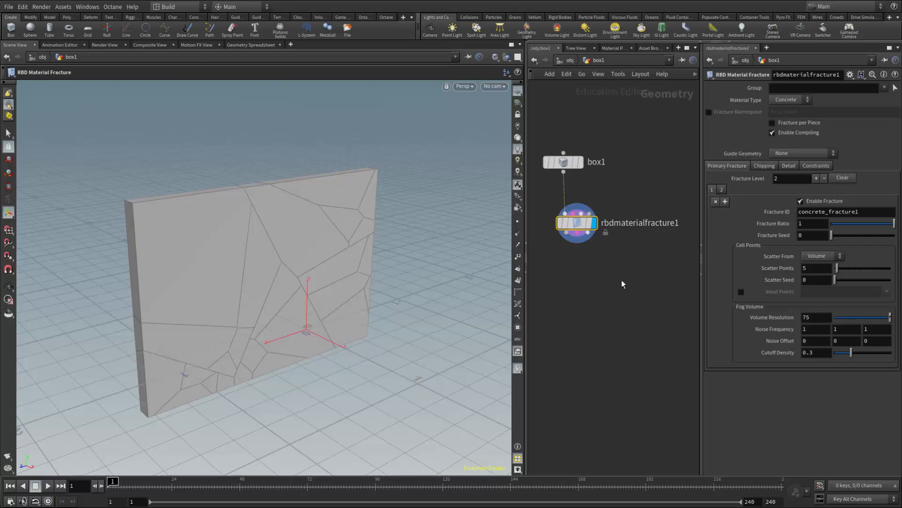
pyautogui.moveTo(487, 297)
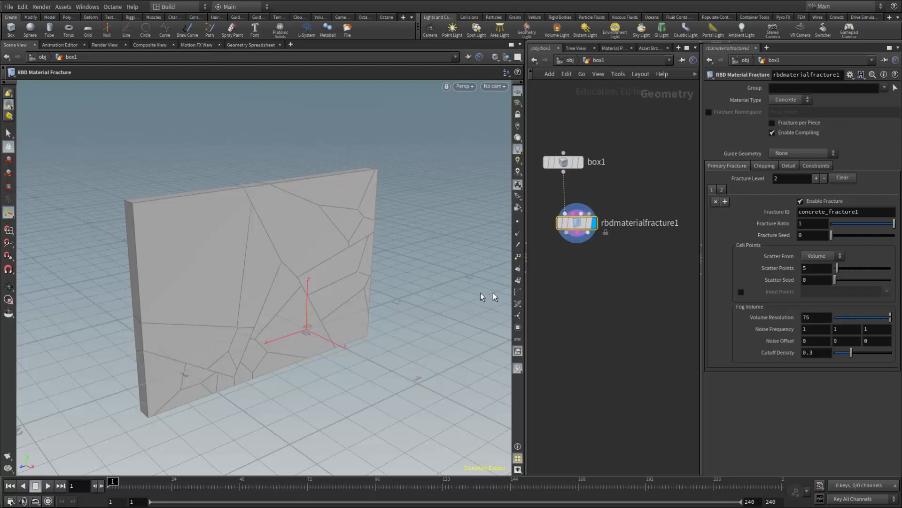
pyautogui.moveTo(440, 291)
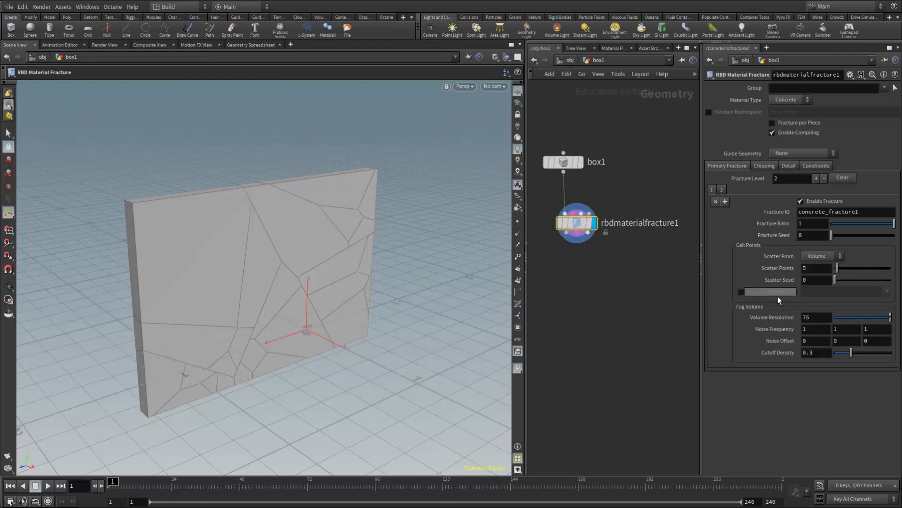
pyautogui.moveTo(765, 294)
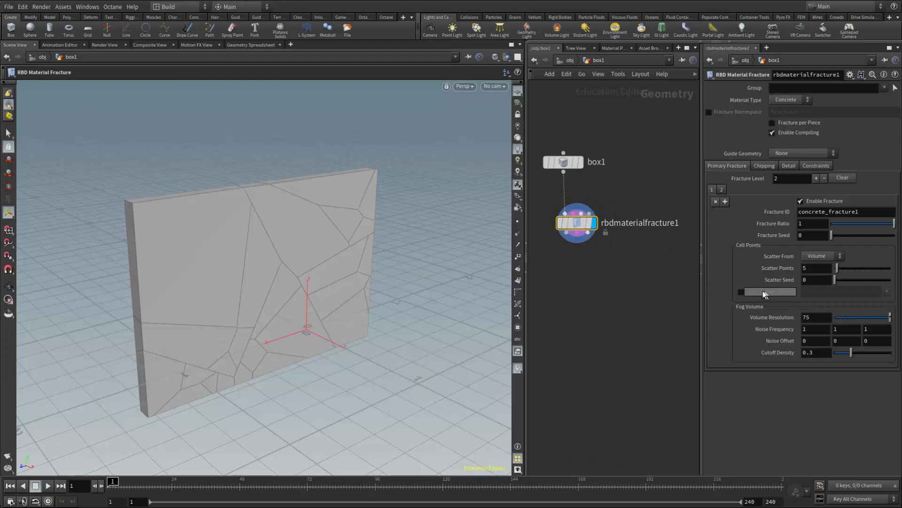
pyautogui.moveTo(766, 293)
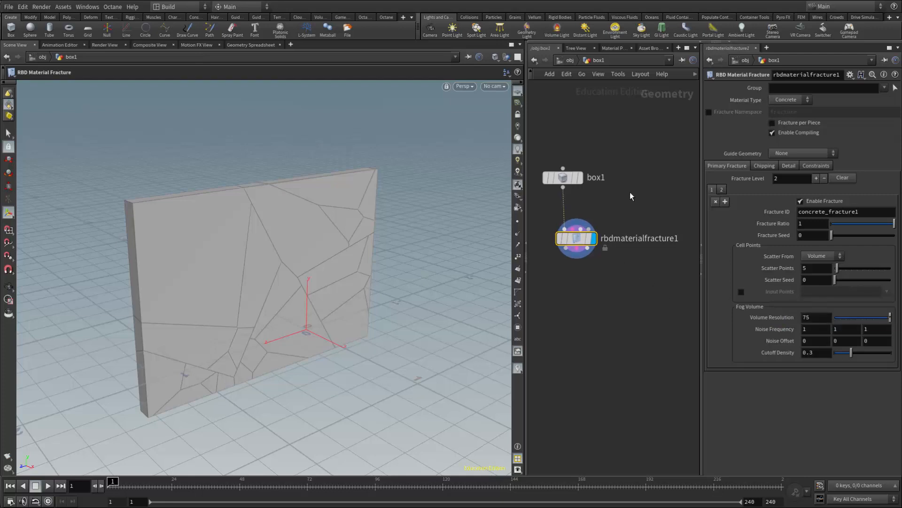
# Add a Scatter node via the Tab menu and start setting its total point count
pyautogui.press('tab')
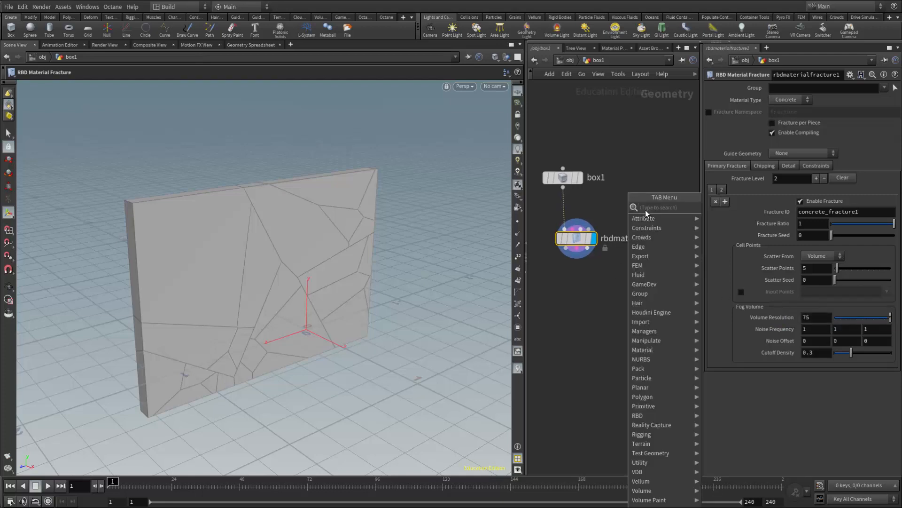
pyautogui.write('sc')
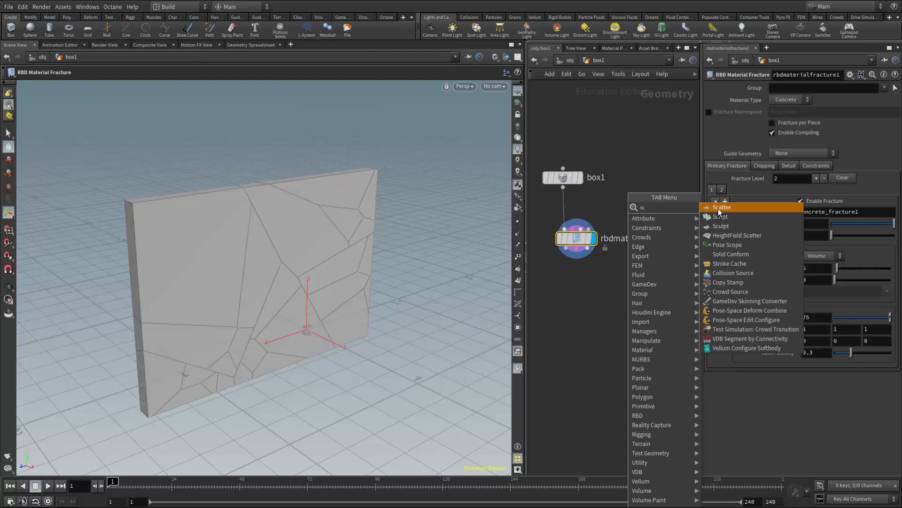
pyautogui.click(721, 206)
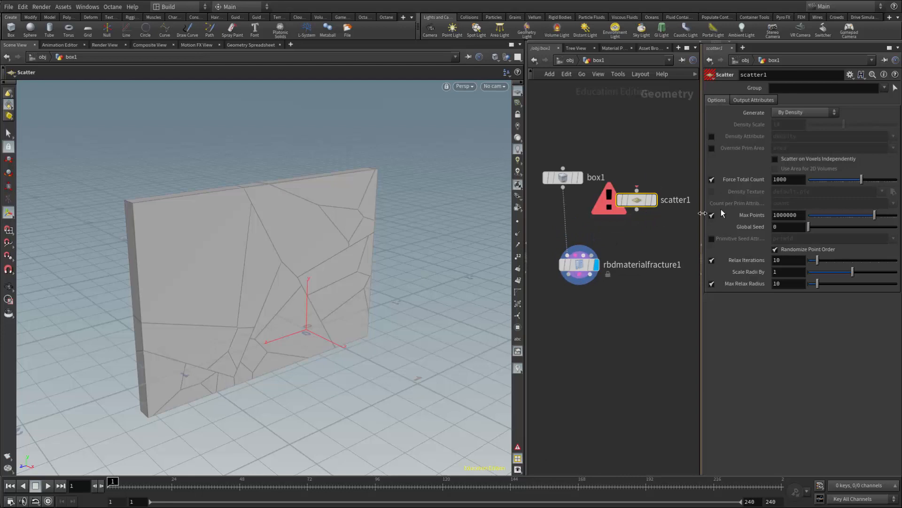
pyautogui.click(789, 180)
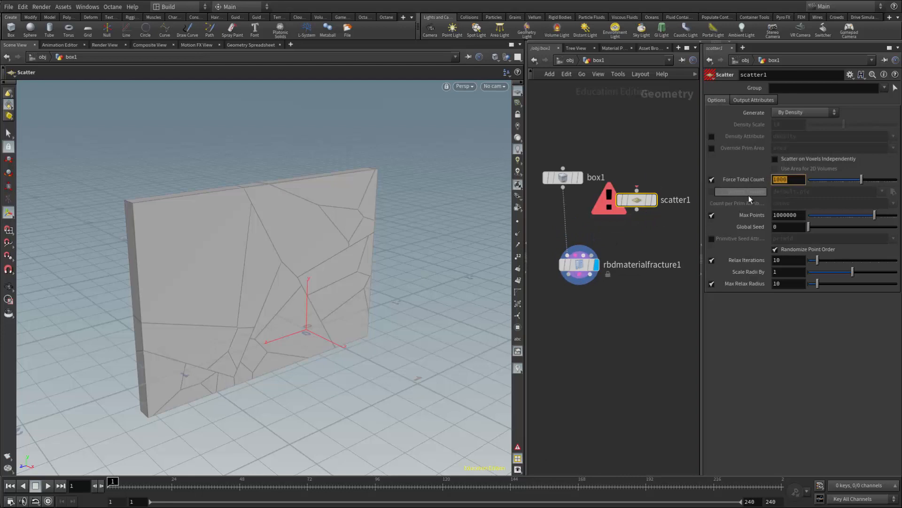
pyautogui.write('1')
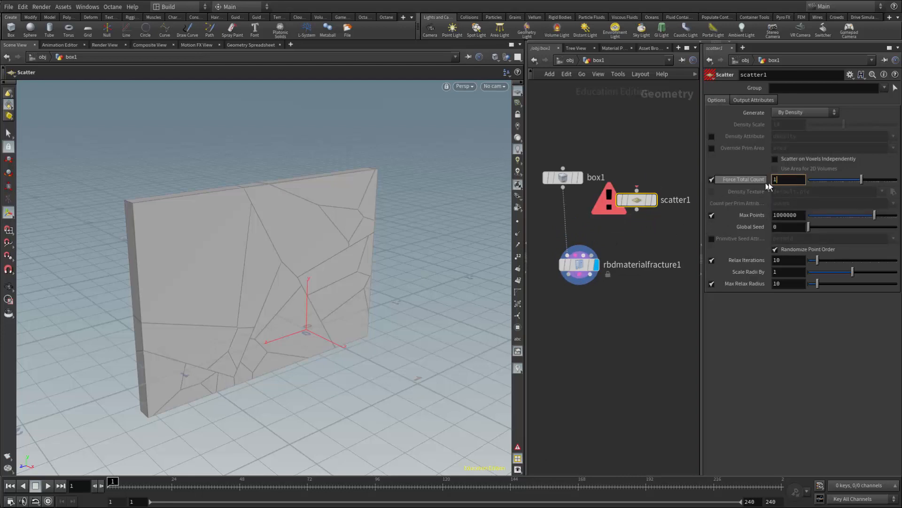
pyautogui.moveTo(751, 215)
pyautogui.write('2')
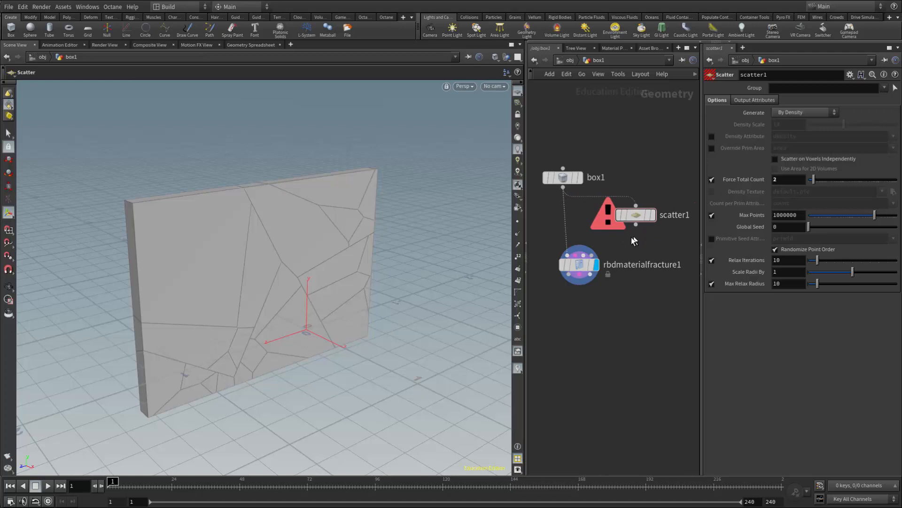
pyautogui.moveTo(579, 264)
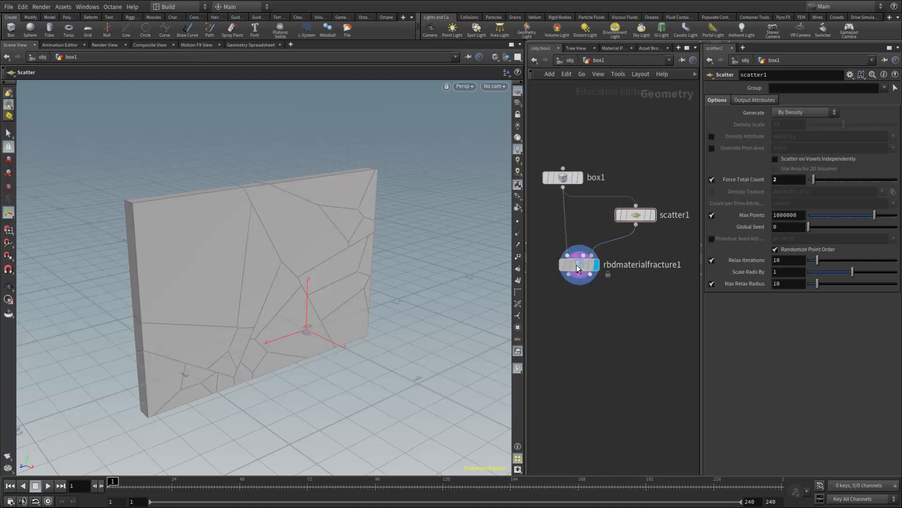
# Change rbdmaterialfracture1's Material Type from Concrete to Glass
pyautogui.click(579, 264)
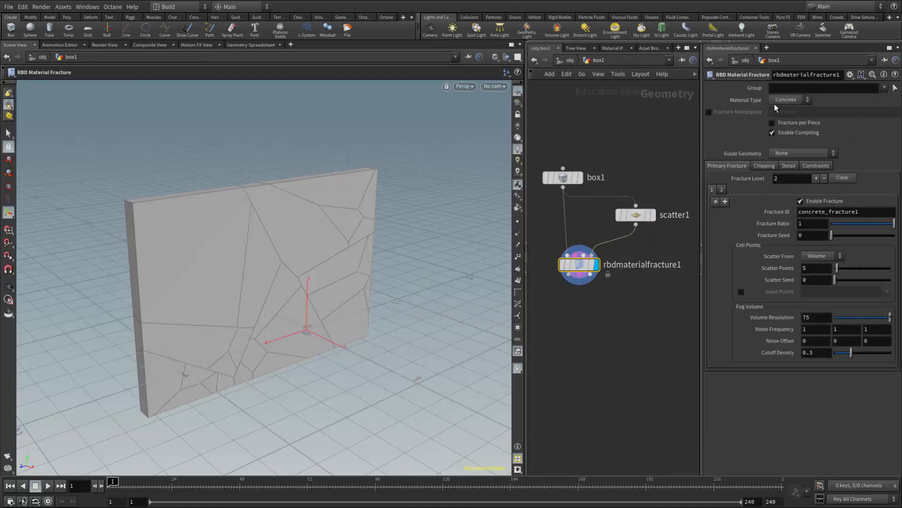
pyautogui.click(789, 99)
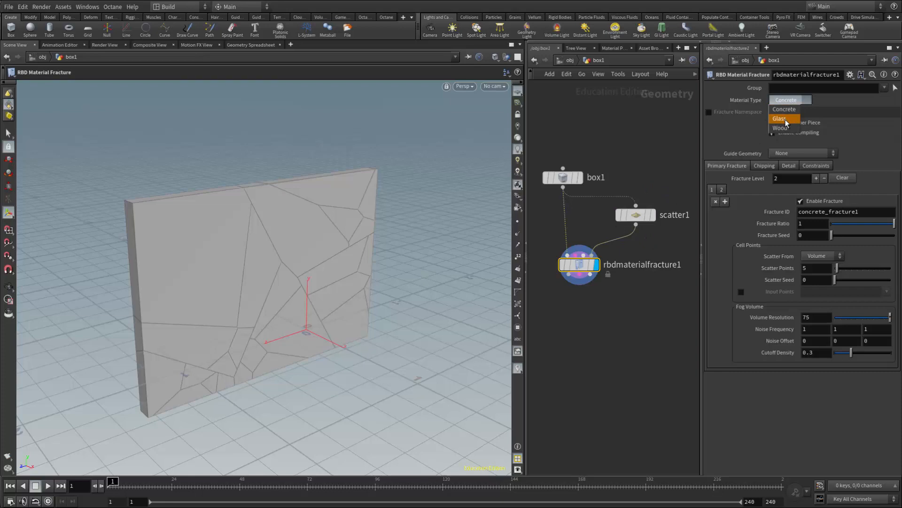
pyautogui.moveTo(786, 128)
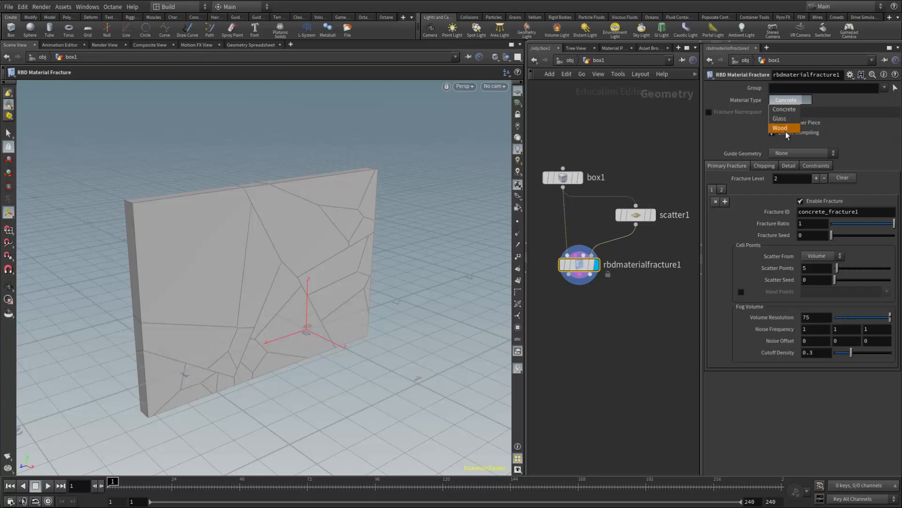
pyautogui.click(780, 118)
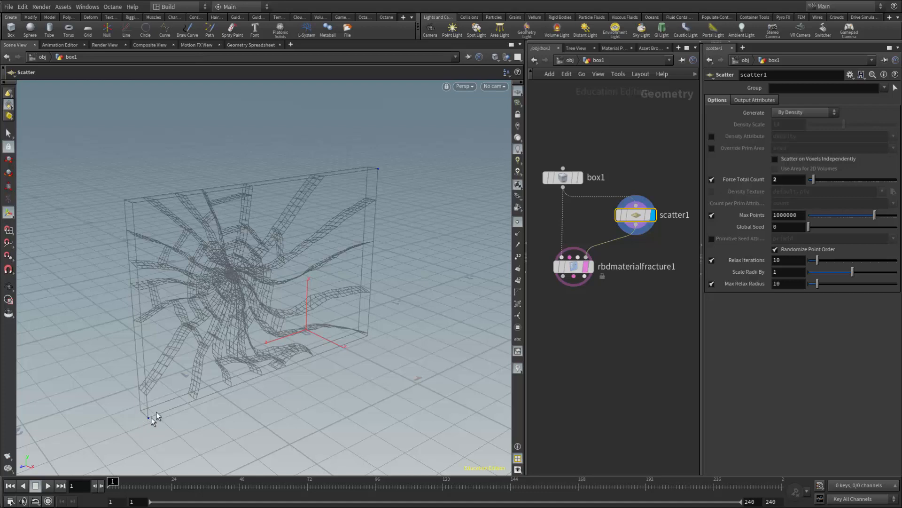
pyautogui.moveTo(221, 292)
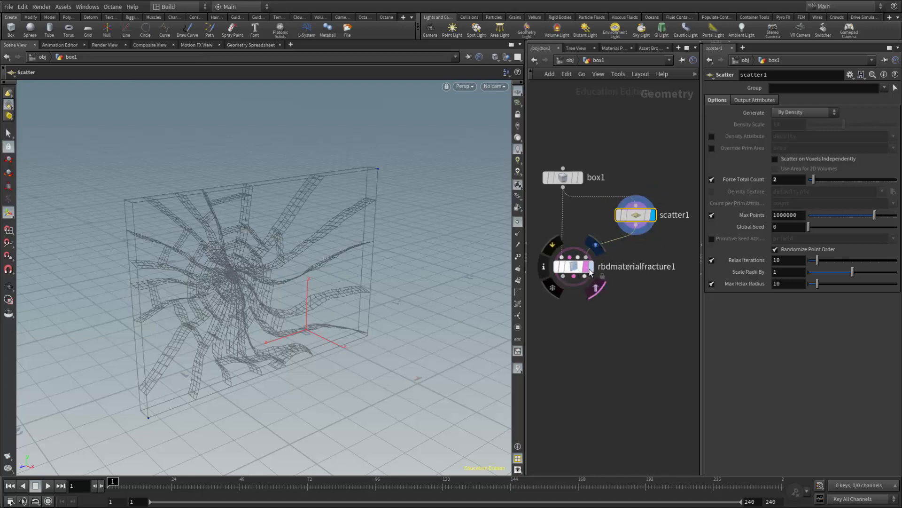
# Select rbdmaterialfracture1 to edit its Impact Points scatter count
pyautogui.click(572, 266)
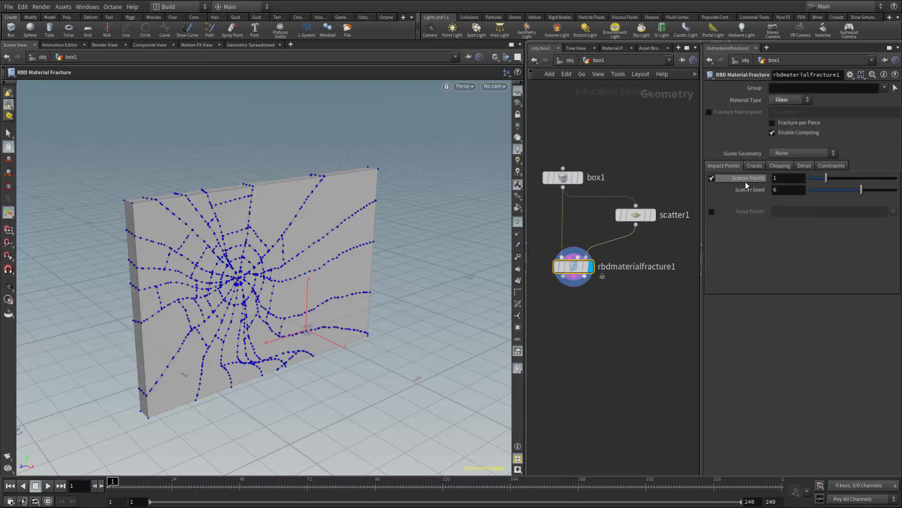
pyautogui.moveTo(746, 178)
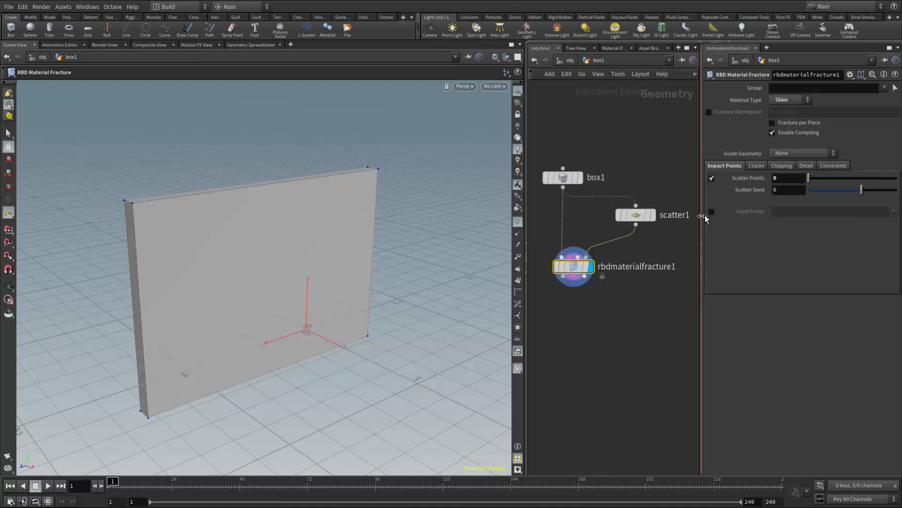
# Enable Input Points on the fracture and move the node lower in the network
pyautogui.click(711, 211)
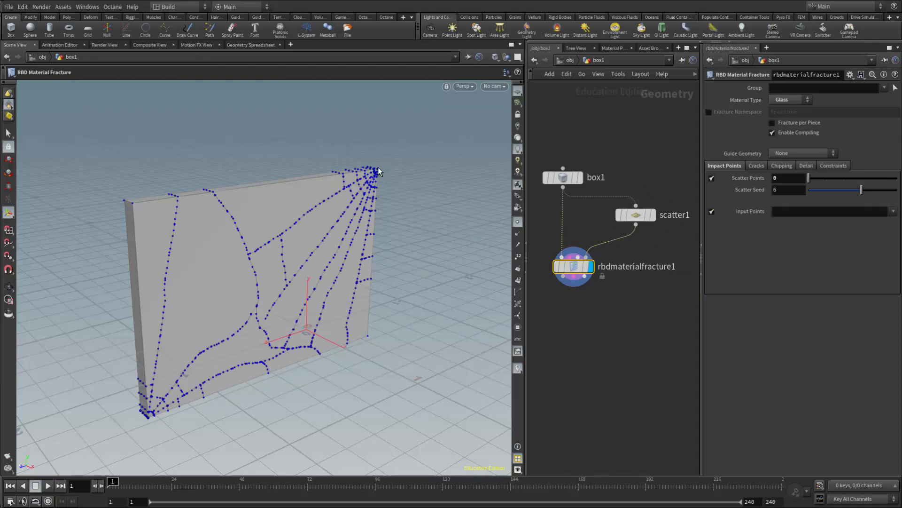
pyautogui.moveTo(149, 423)
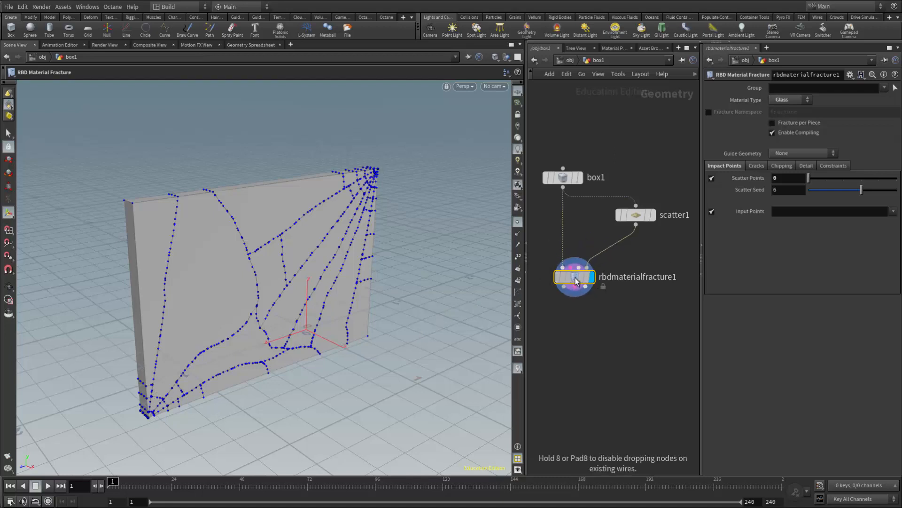
pyautogui.moveTo(574, 277); pyautogui.dragTo(574, 297)
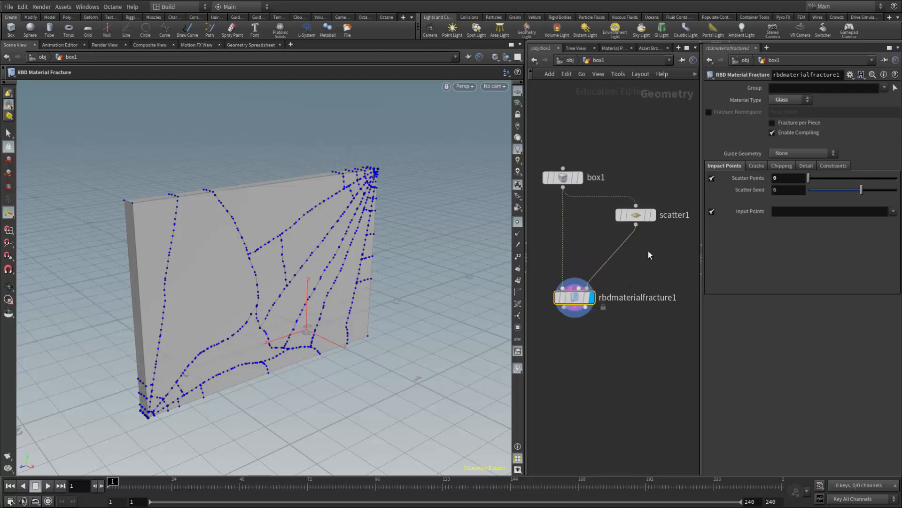
pyautogui.moveTo(250, 299)
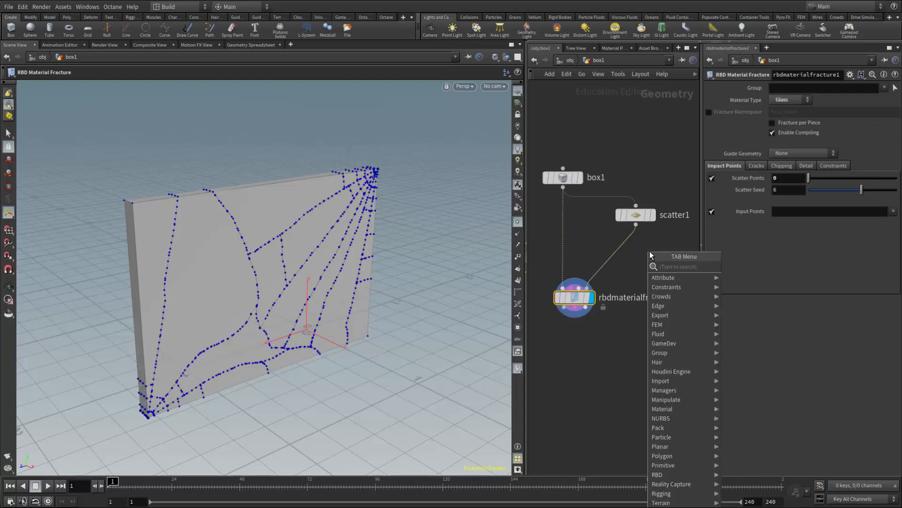
pyautogui.moveTo(666, 390)
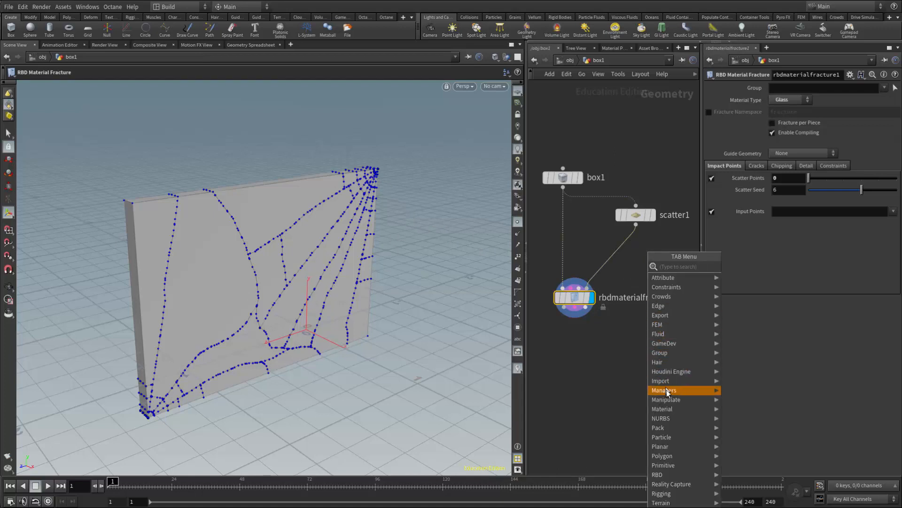
pyautogui.moveTo(666, 399)
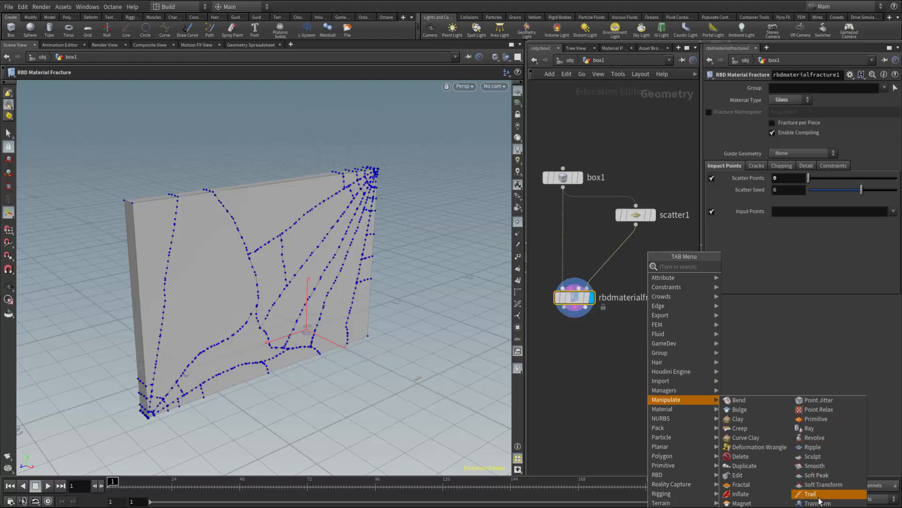
# Place a Transform node between scatter1 and the glass fracture node
pyautogui.click(817, 502)
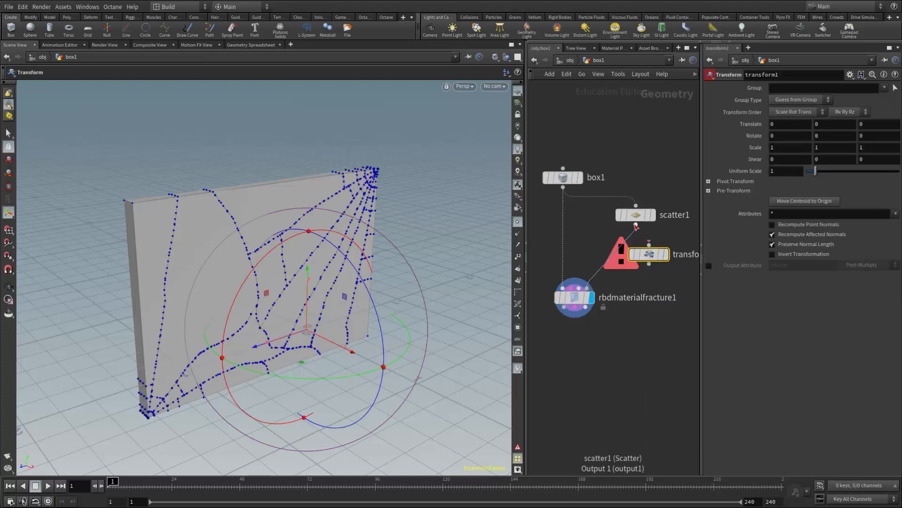
pyautogui.click(649, 254)
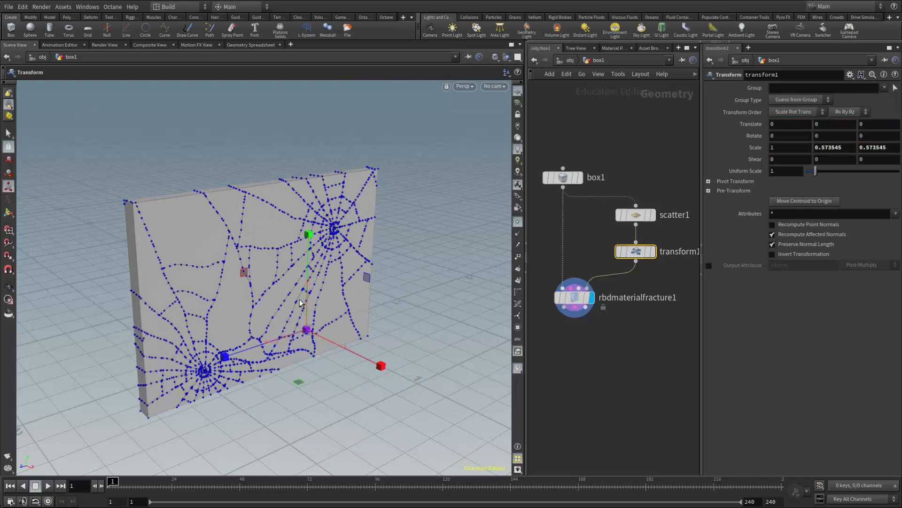
pyautogui.moveTo(426, 265)
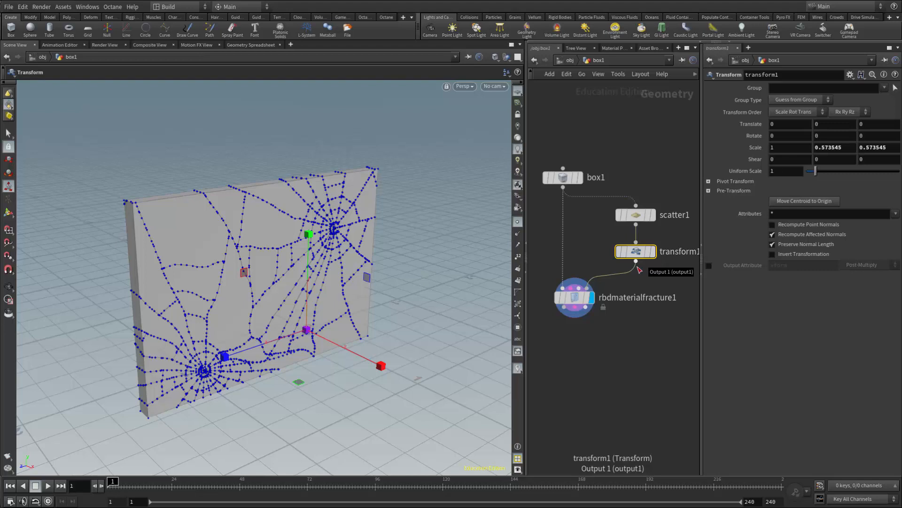
# Select scatter1 so its points display over the wireframe fracture pieces
pyautogui.click(635, 214)
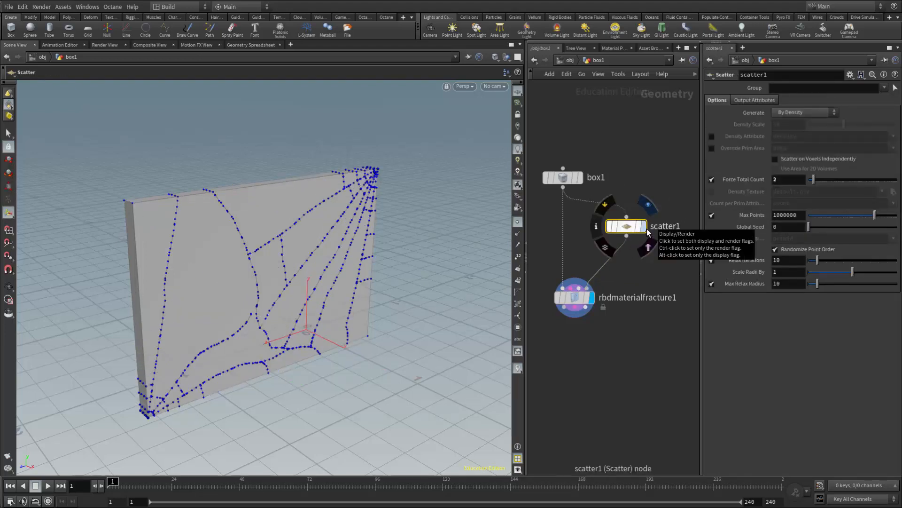
pyautogui.moveTo(401, 199)
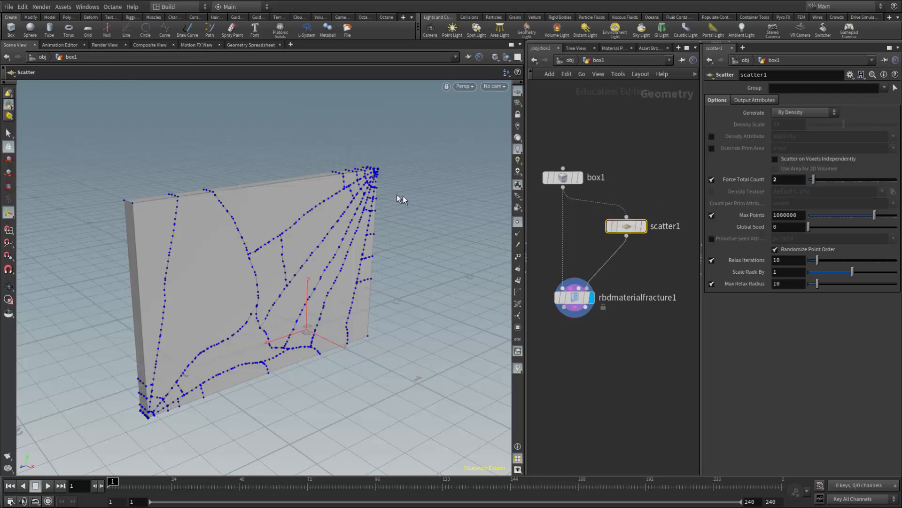
pyautogui.moveTo(310, 280)
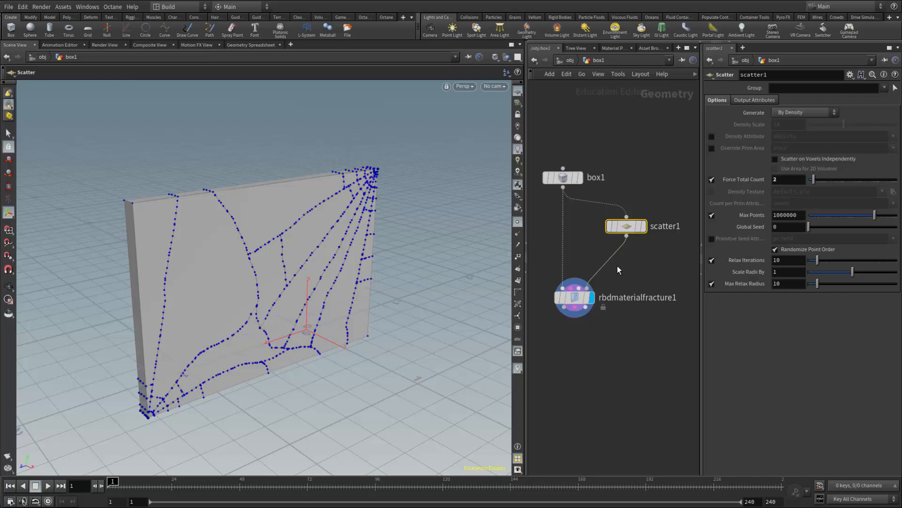
pyautogui.moveTo(620, 254)
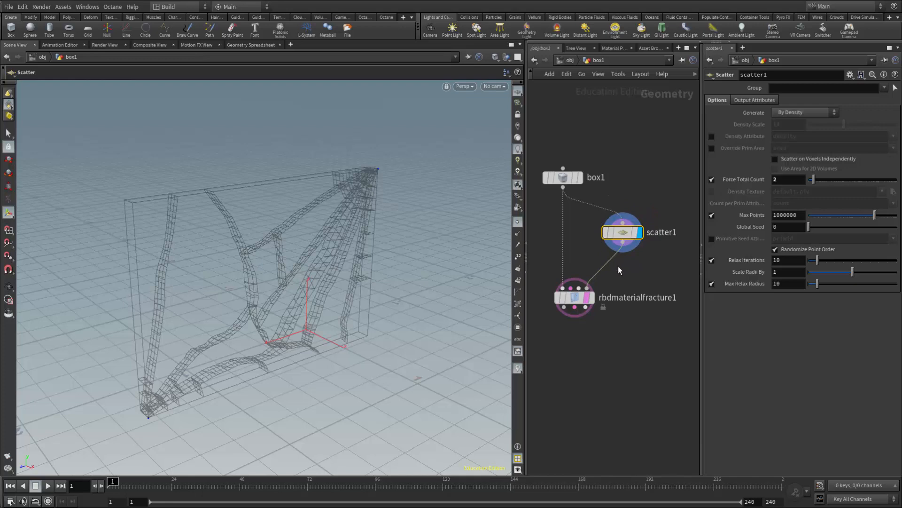
pyautogui.moveTo(31, 121)
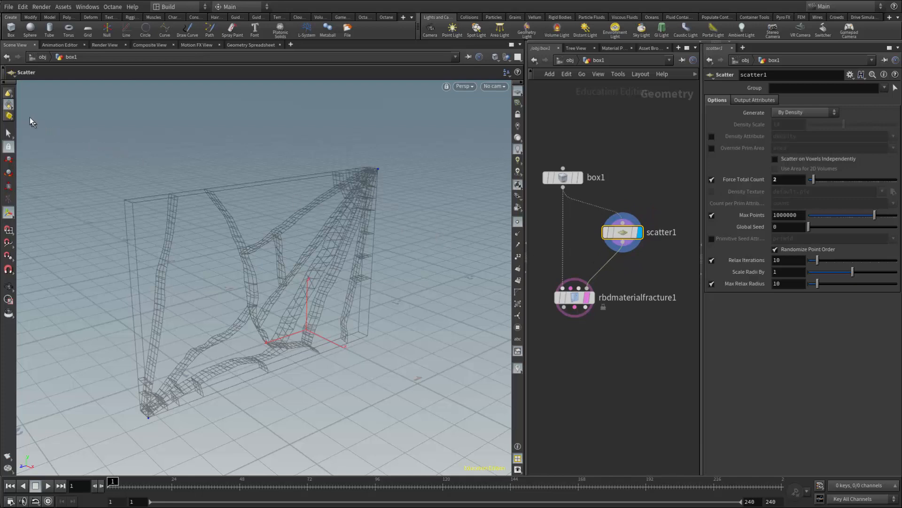
pyautogui.moveTo(10, 106)
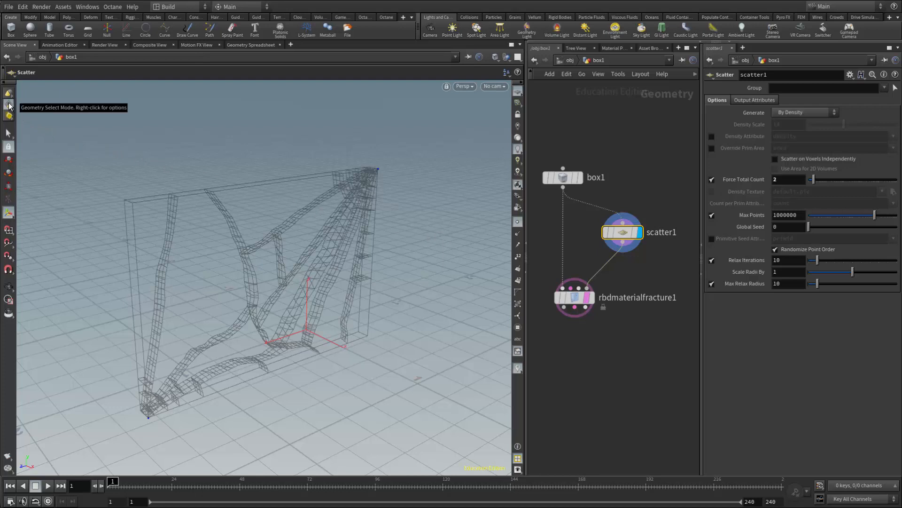
# Switch the viewport to the Select tool for picking scatter points
pyautogui.rightClick(9, 106)
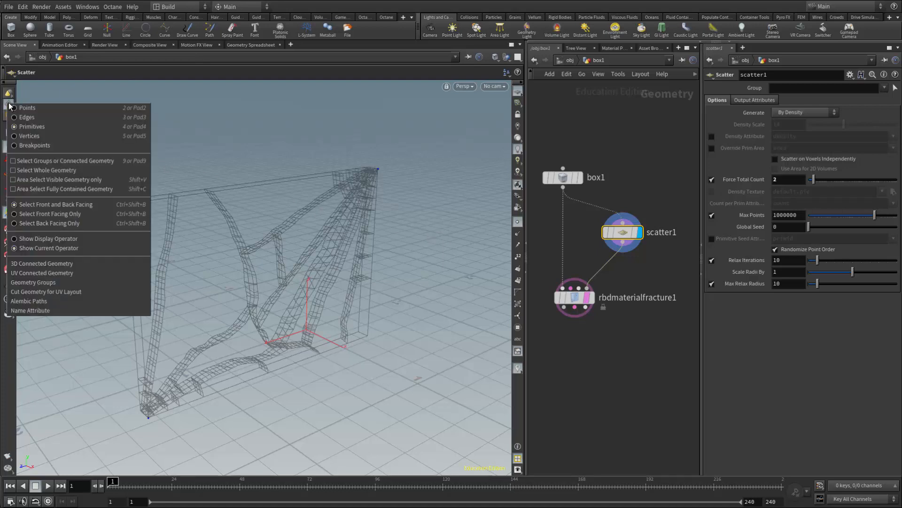
pyautogui.moveTo(27, 107)
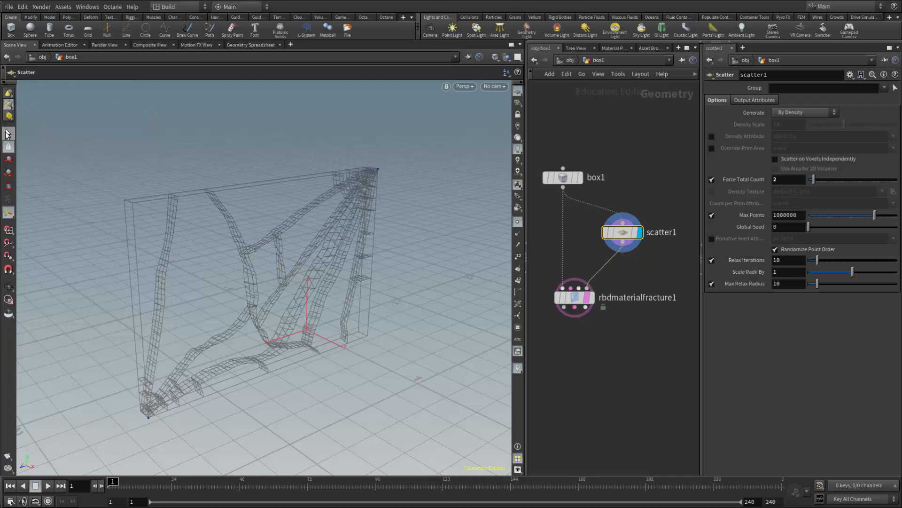
pyautogui.moveTo(9, 146)
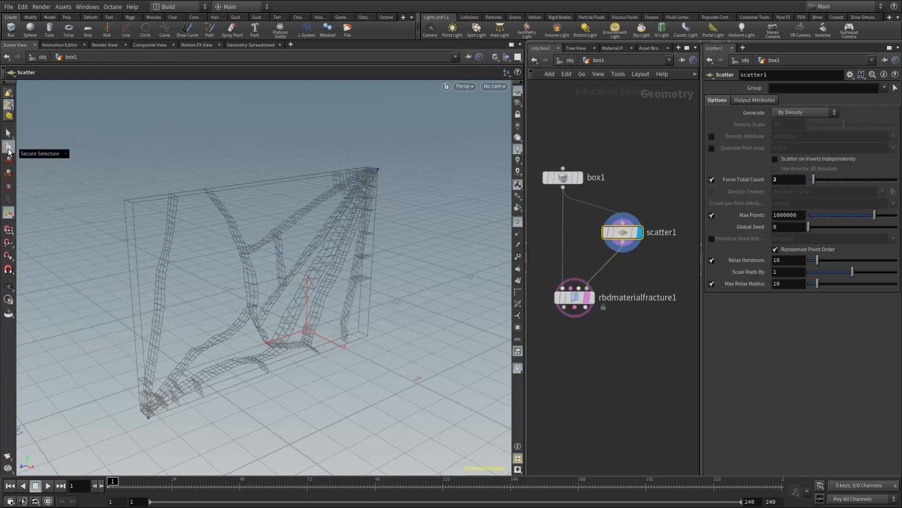
pyautogui.click(8, 133)
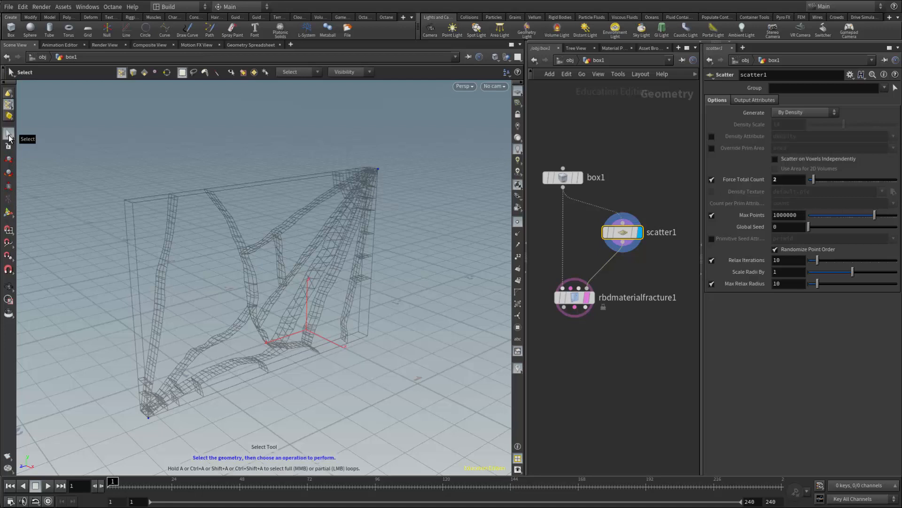
pyautogui.moveTo(378, 172)
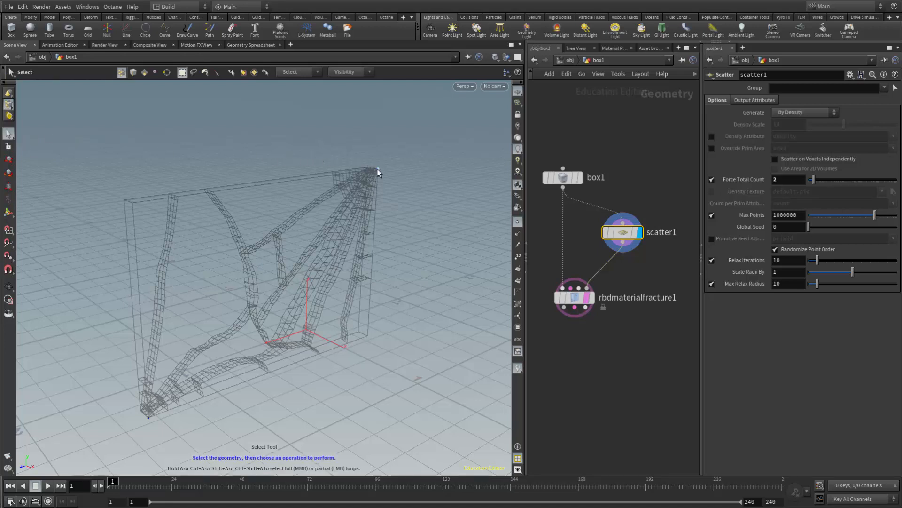
pyautogui.moveTo(151, 413)
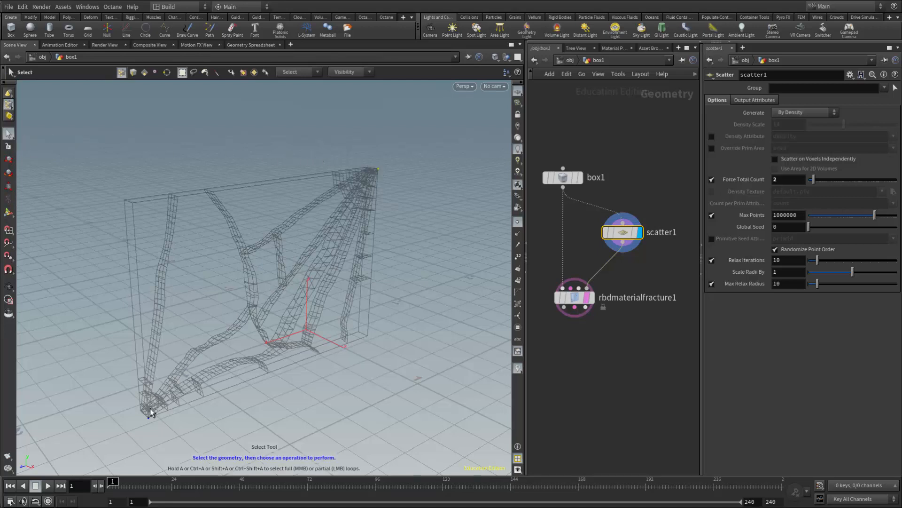
pyautogui.moveTo(150, 428)
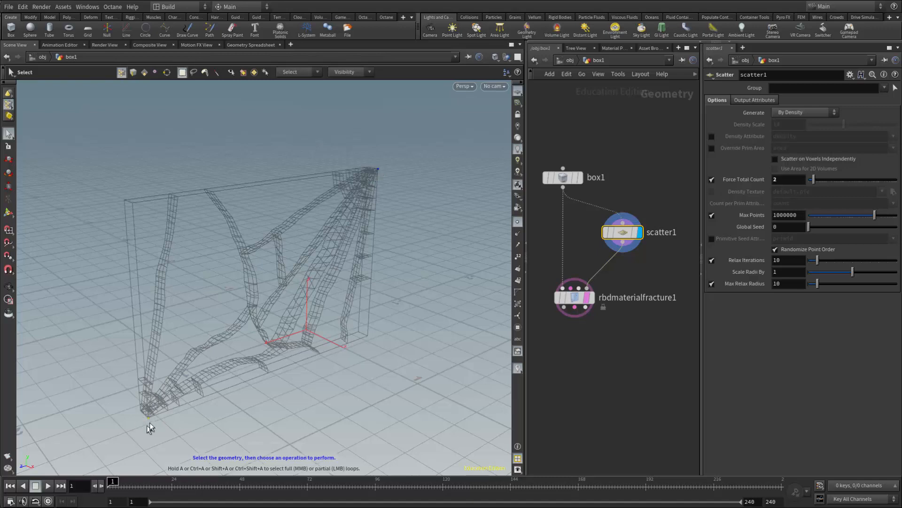
pyautogui.moveTo(378, 172)
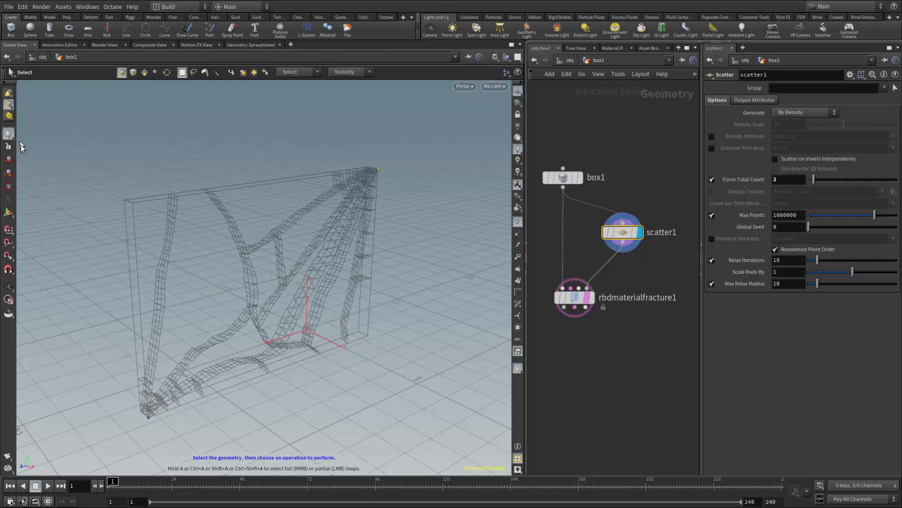
pyautogui.moveTo(9, 138)
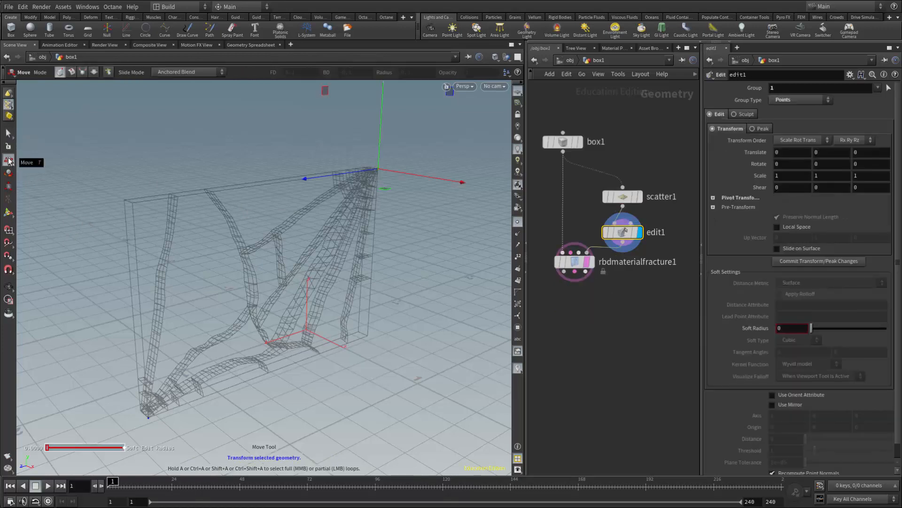
# Drag both impact points toward the wall centre with the Move handle and show the shaded result
pyautogui.click(9, 213)
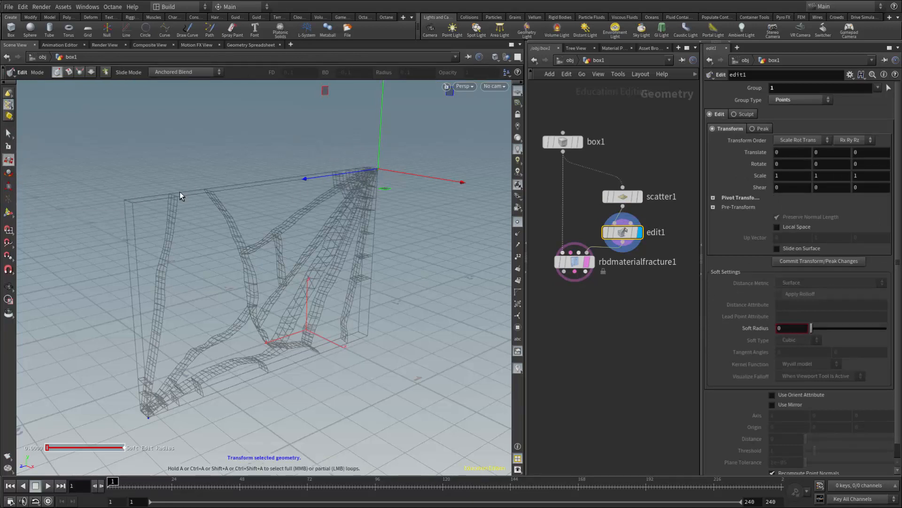
pyautogui.moveTo(98, 167)
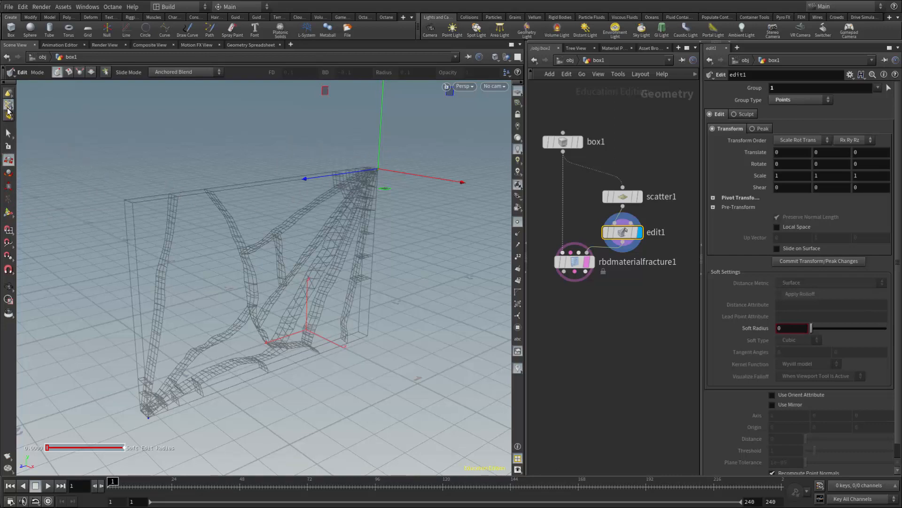
pyautogui.click(9, 108)
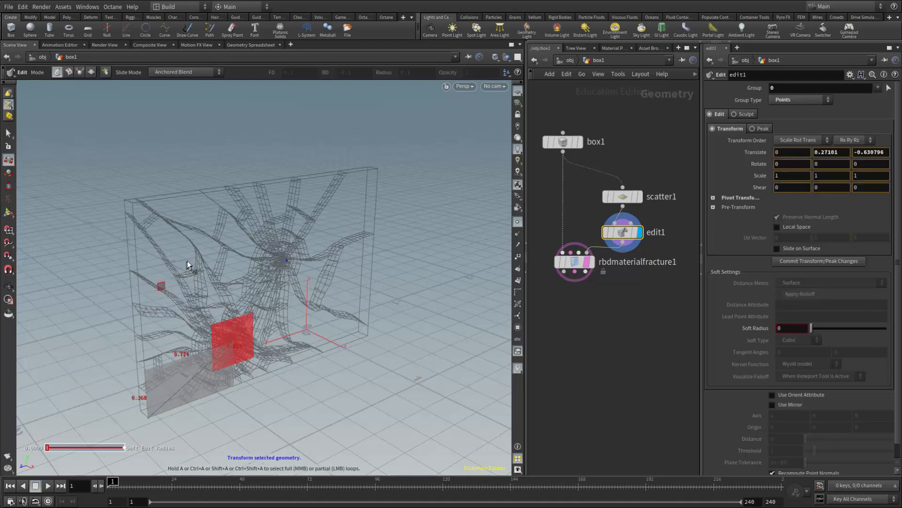
pyautogui.moveTo(161, 286); pyautogui.dragTo(190, 233)
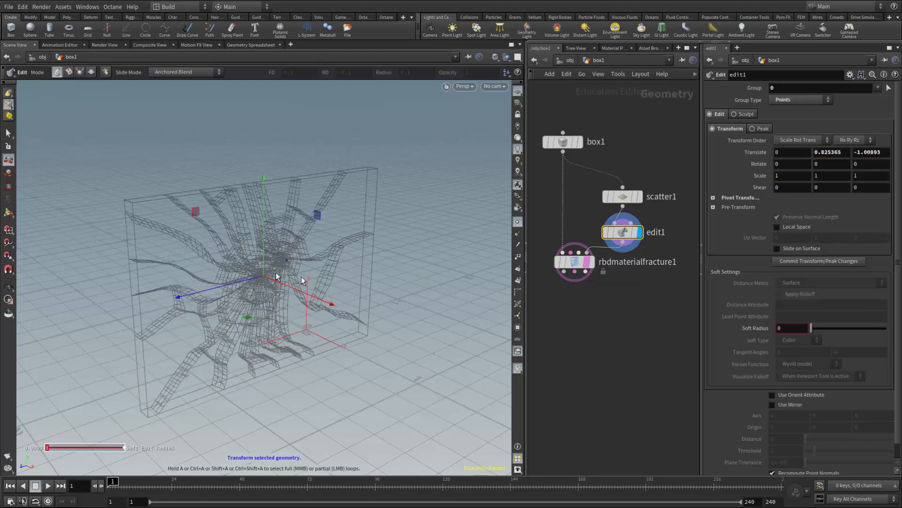
pyautogui.click(626, 232)
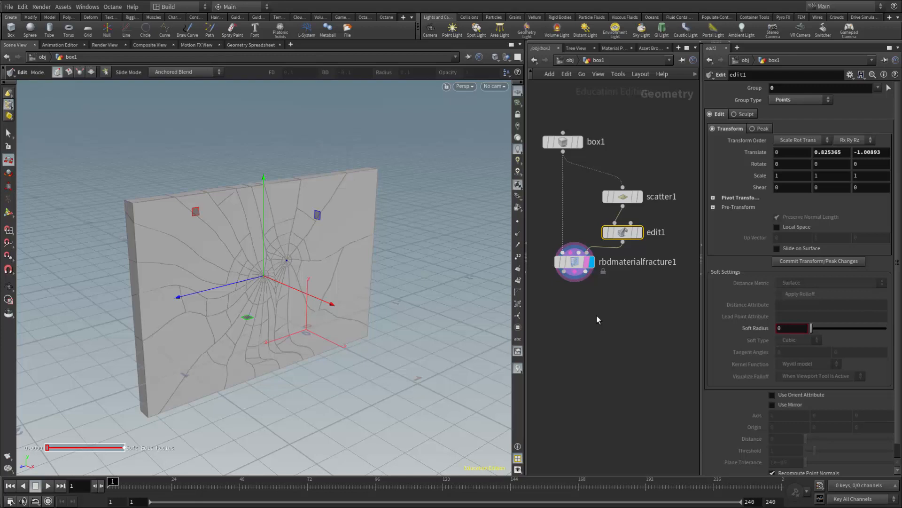
pyautogui.moveTo(601, 320)
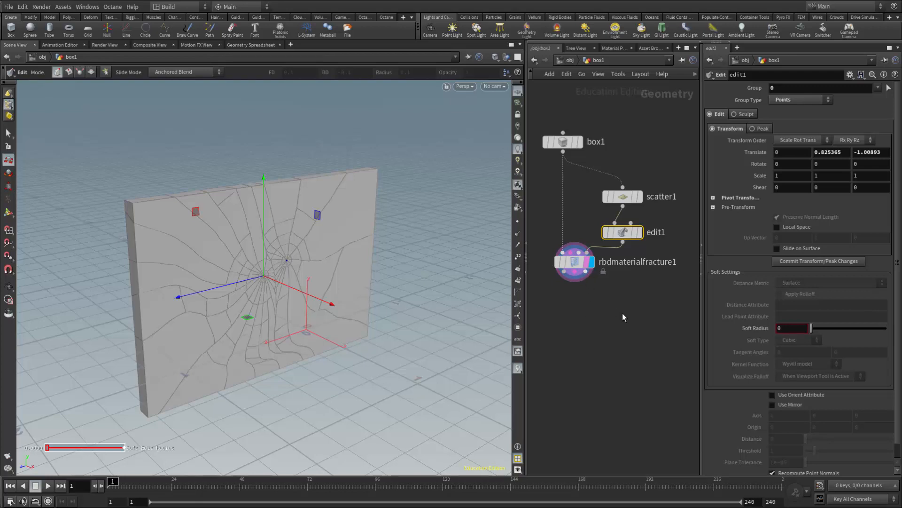
# Select rbdmaterialfracture1 to show its parameters
pyautogui.click(572, 262)
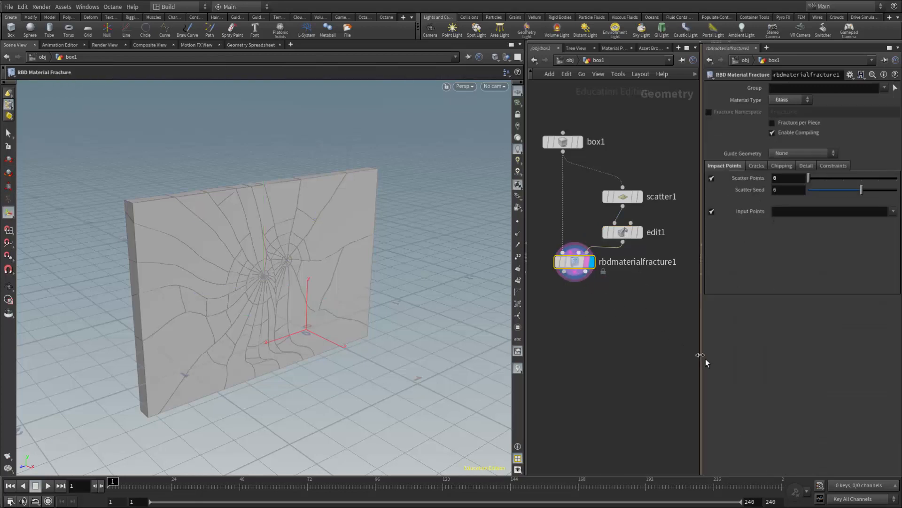